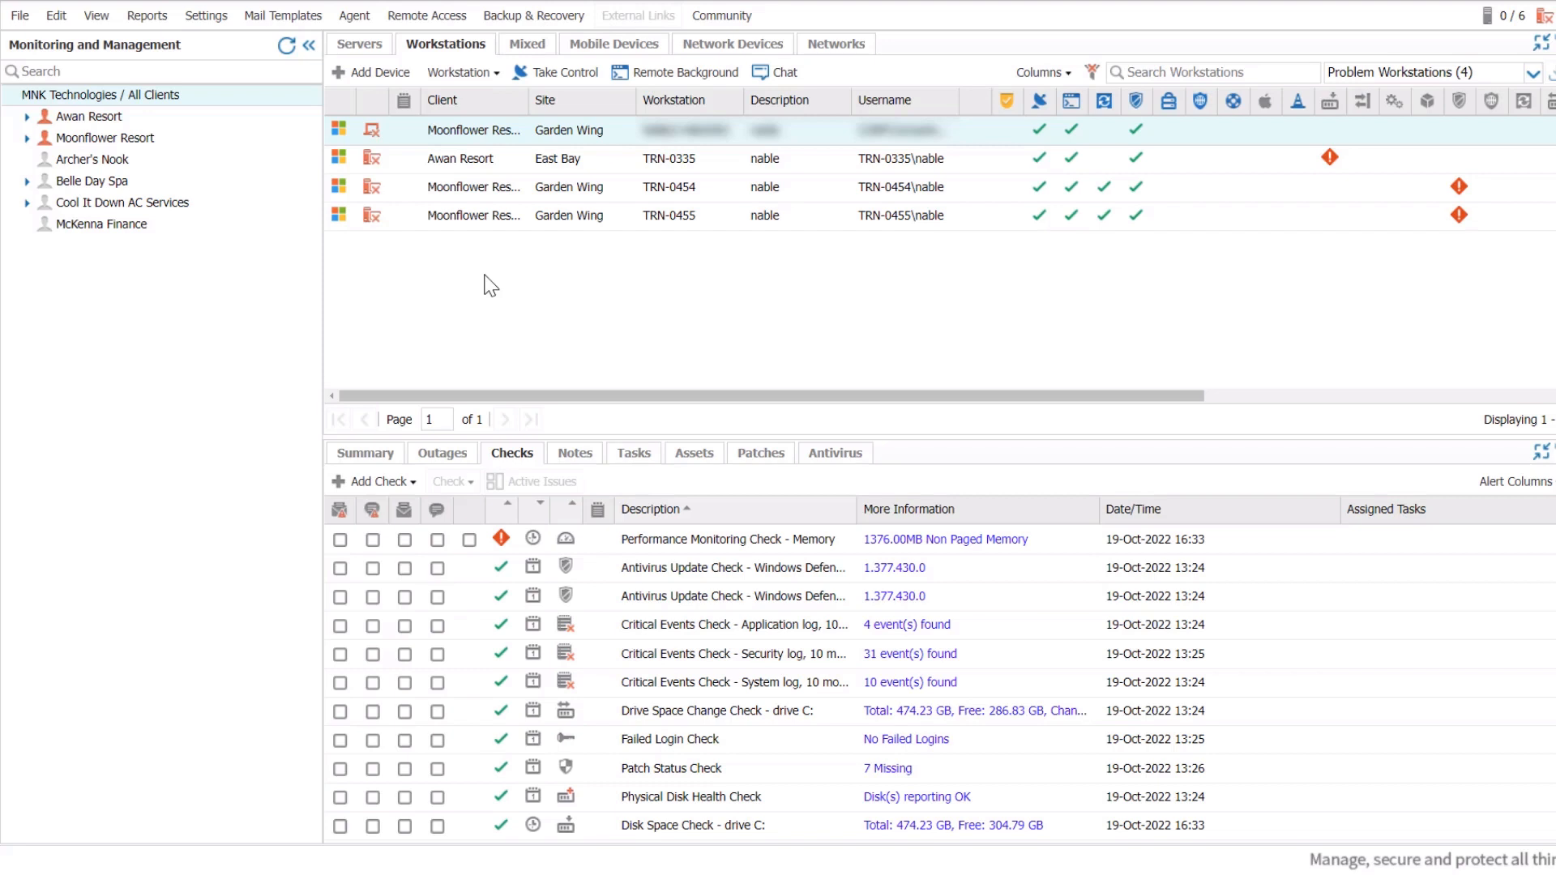
mouse_move(466, 268)
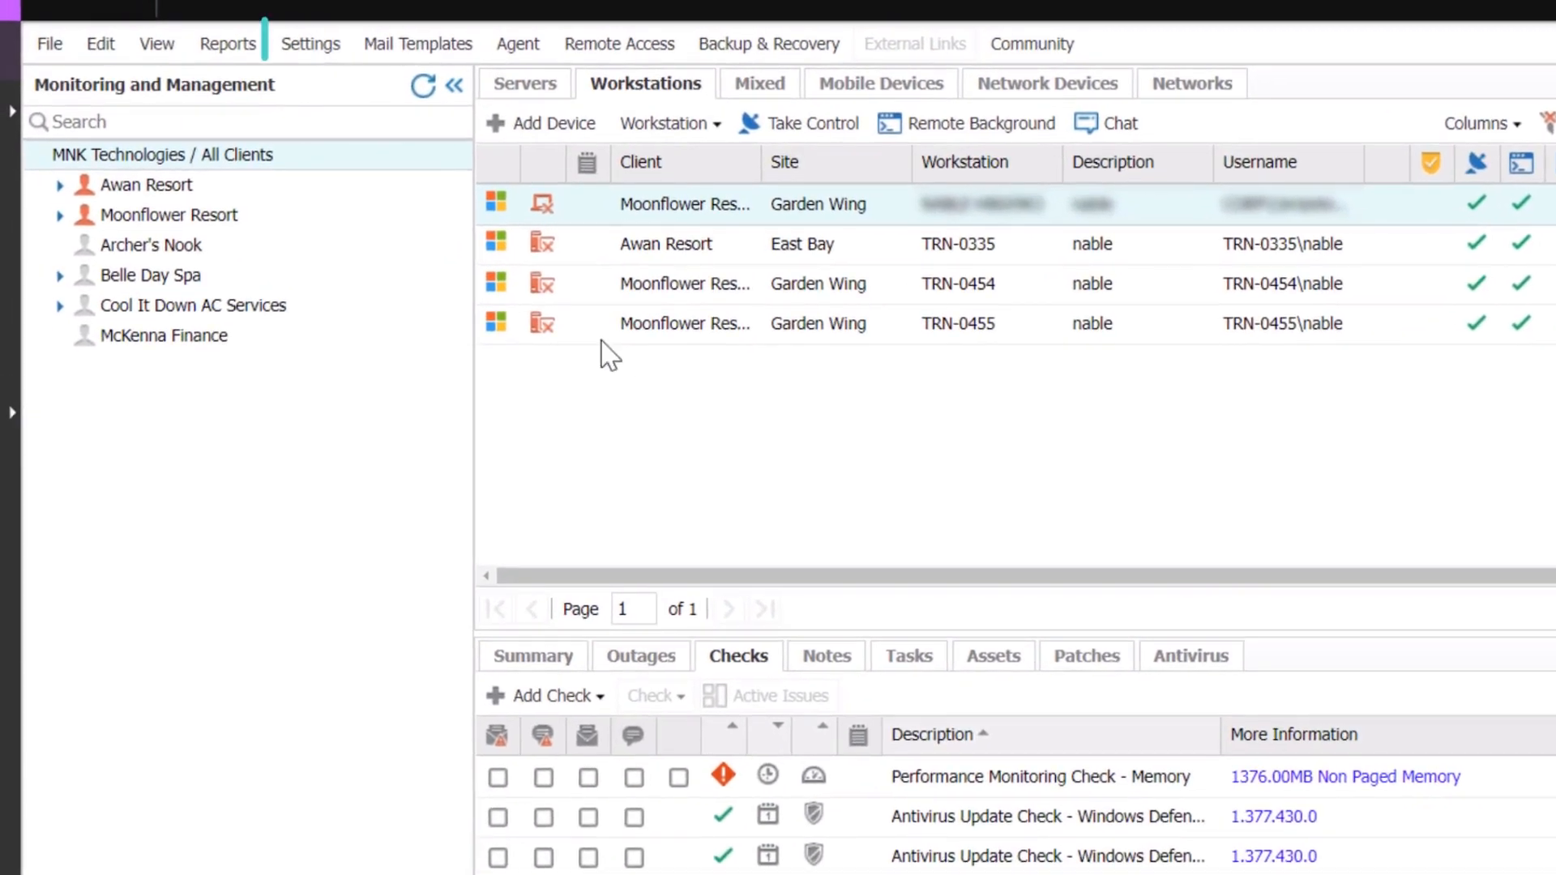
- Open Managed Antivirus Protection Policies from the Settings menu
click(310, 44)
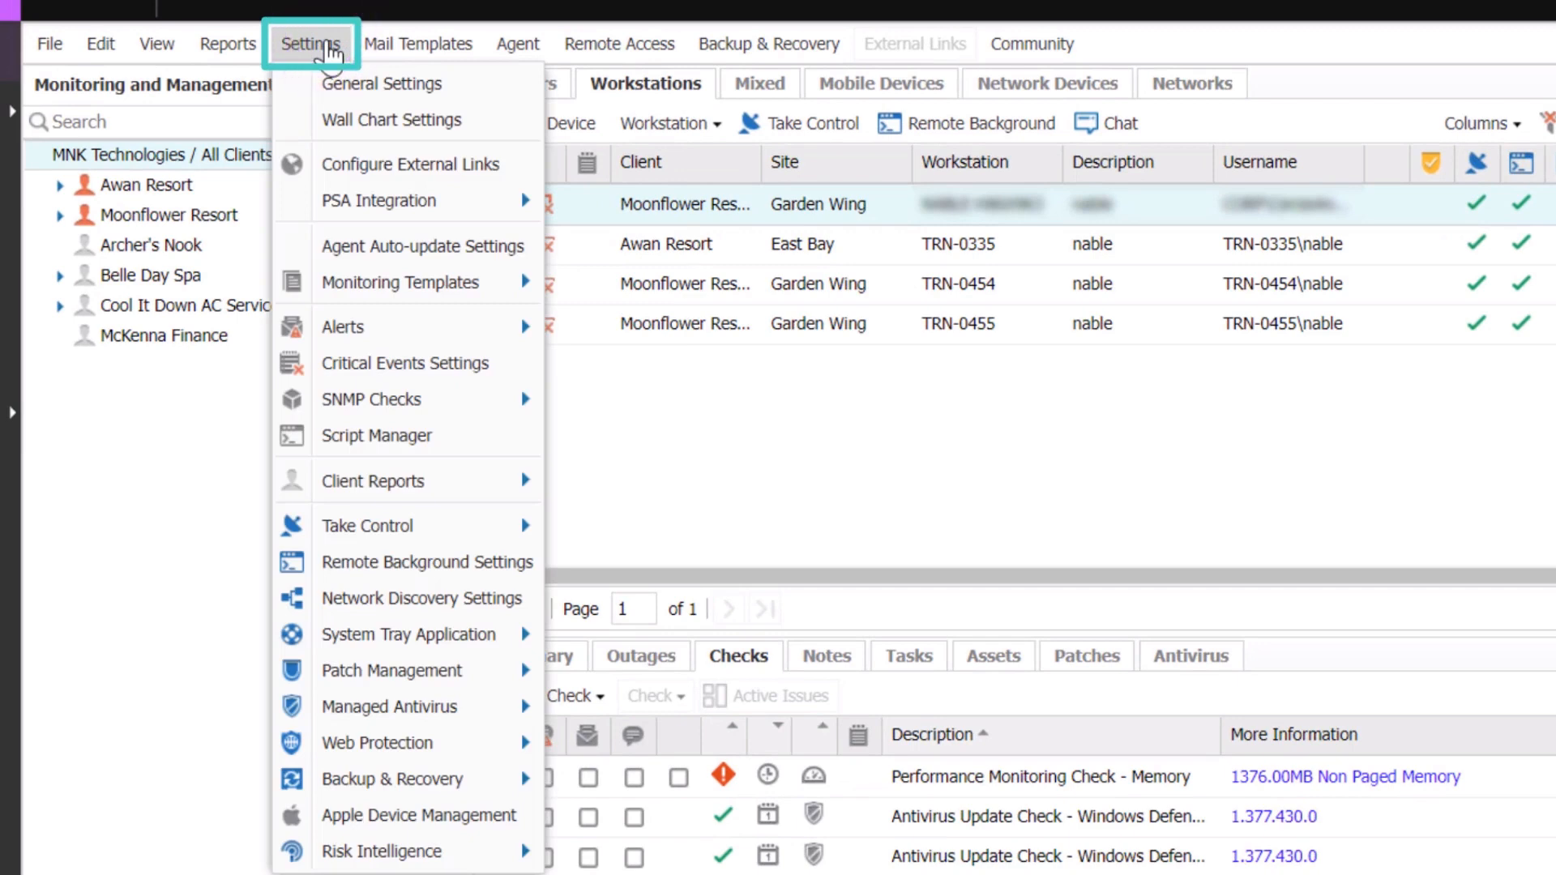
mouse_move(467, 551)
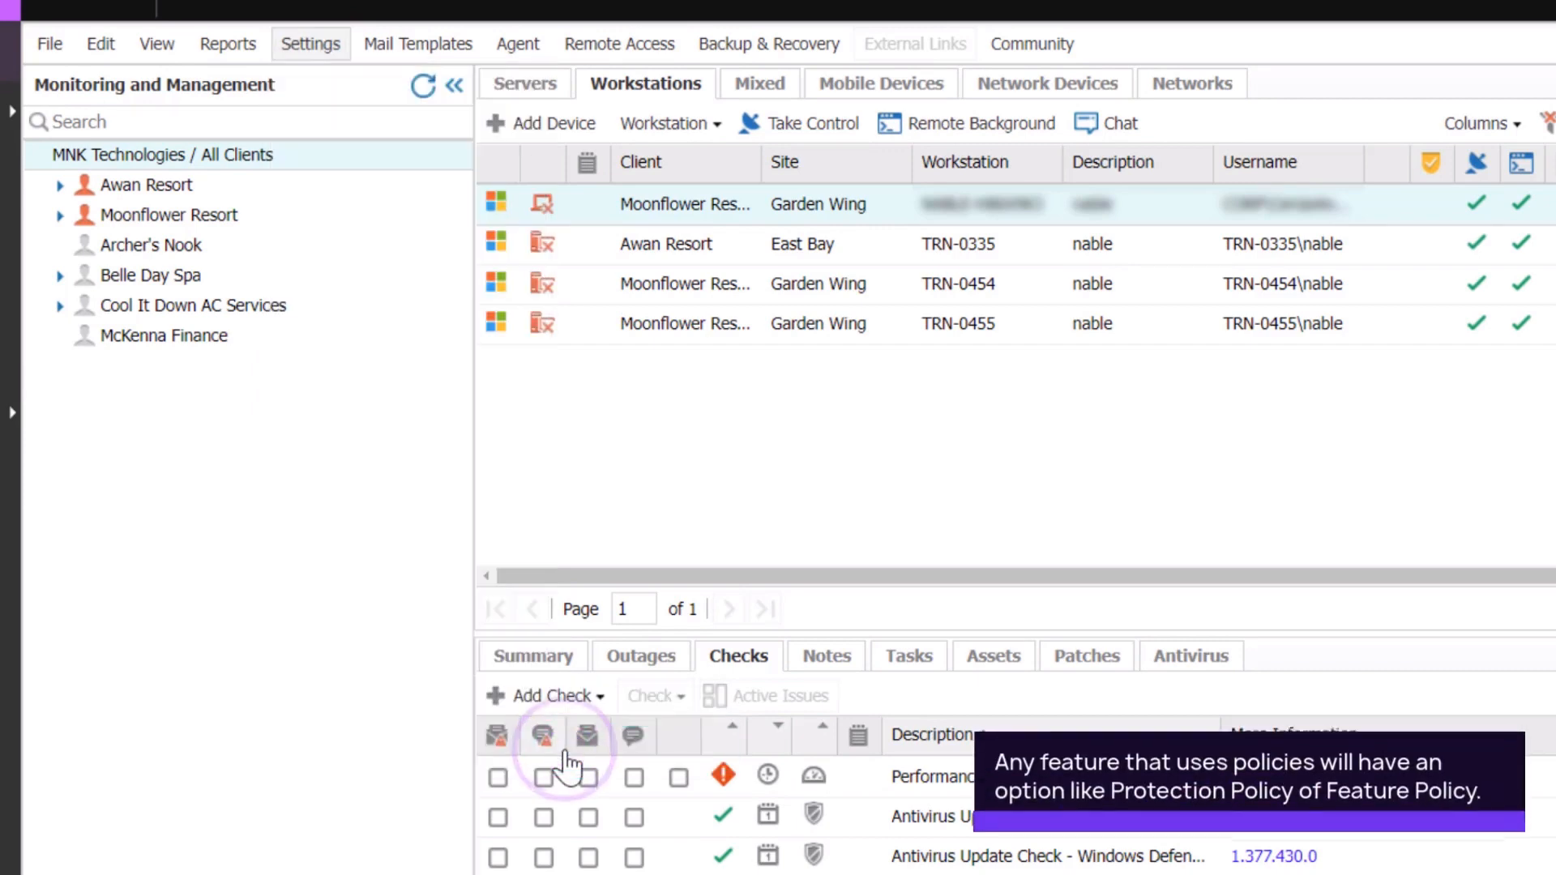
click(565, 737)
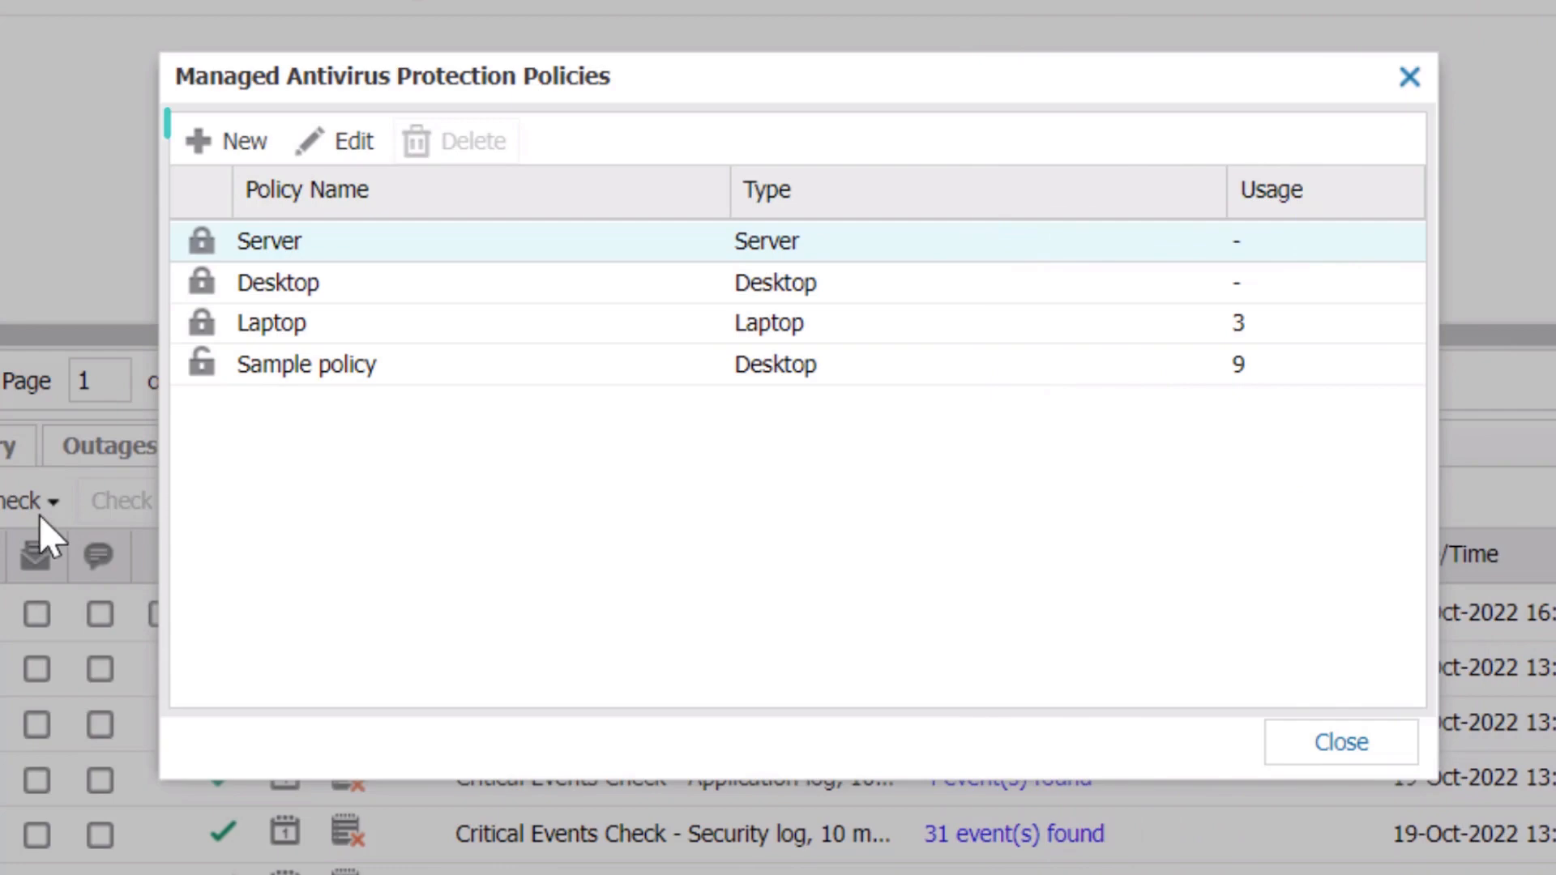
- Add policy 'Desktop Policy Client A', based on Desktop with Desktop policy type
click(241, 141)
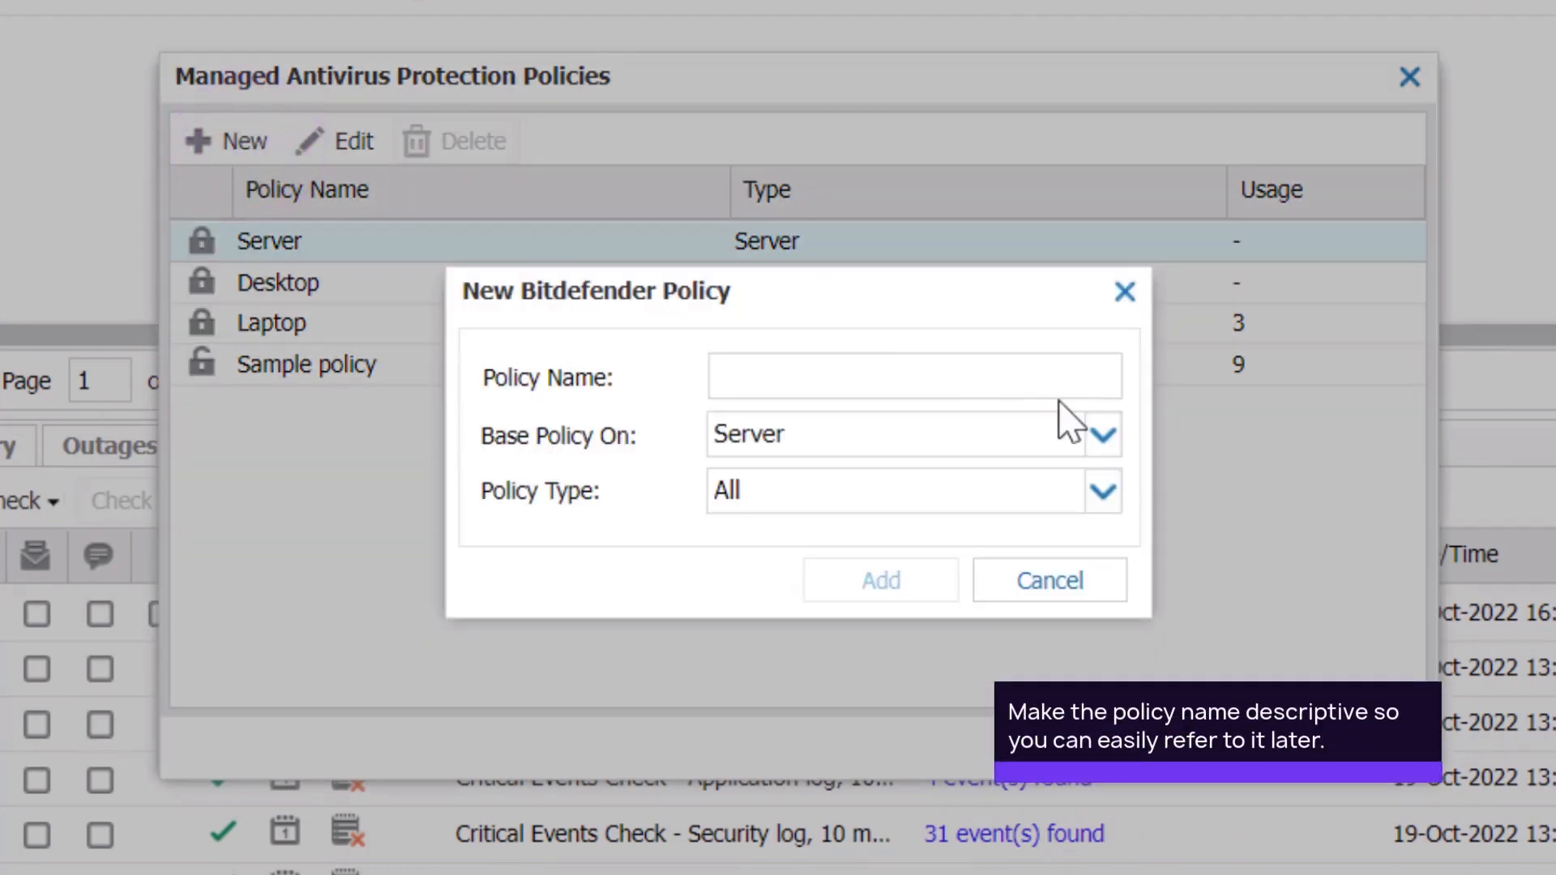
text(Desktop Policy C)
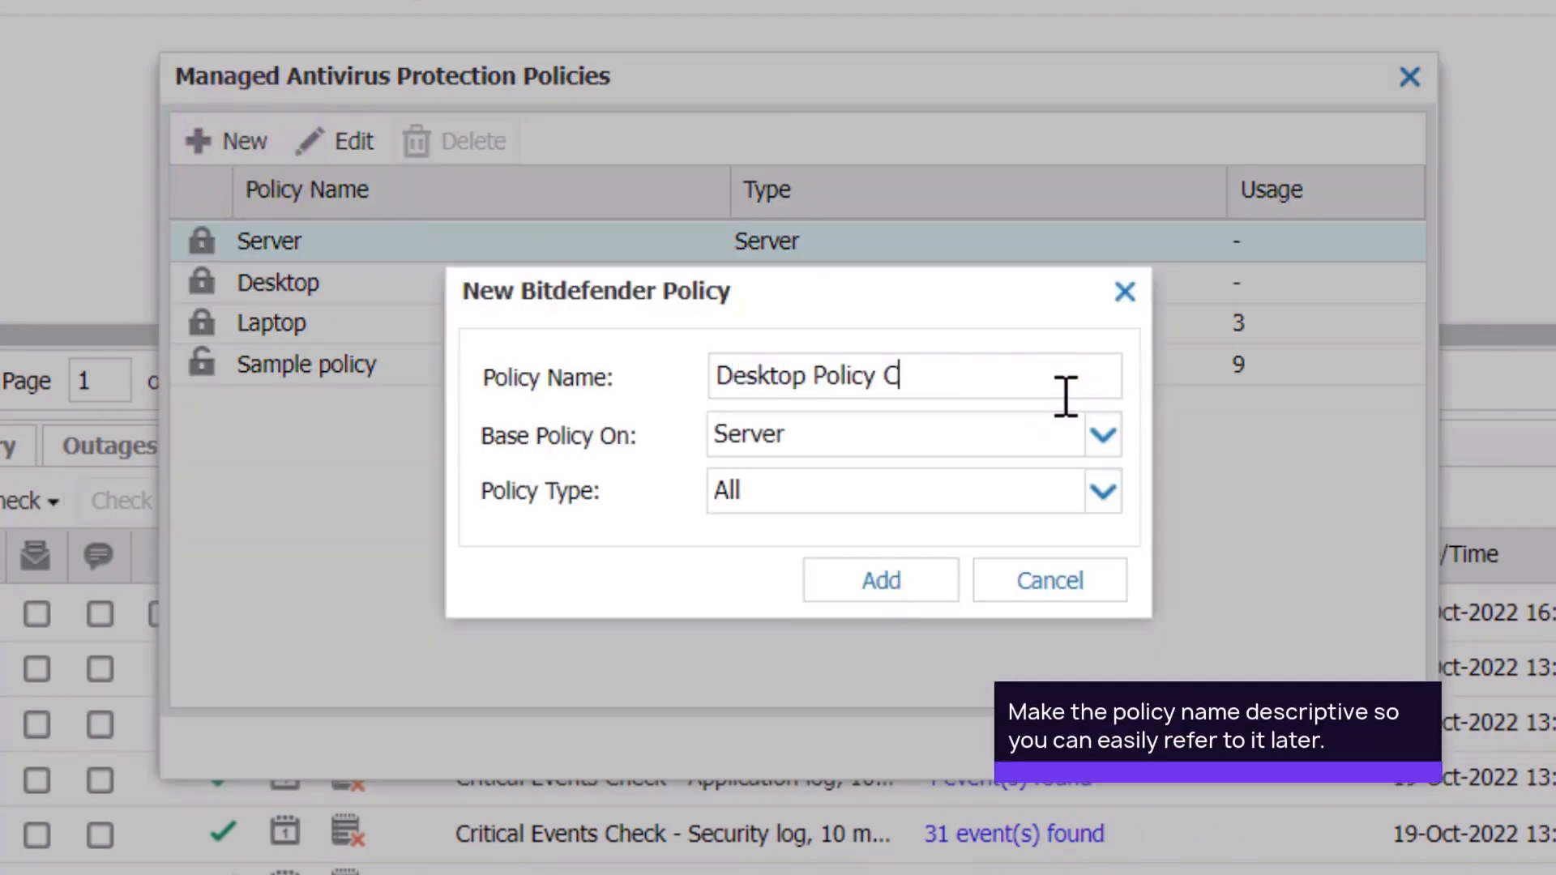
click(1101, 435)
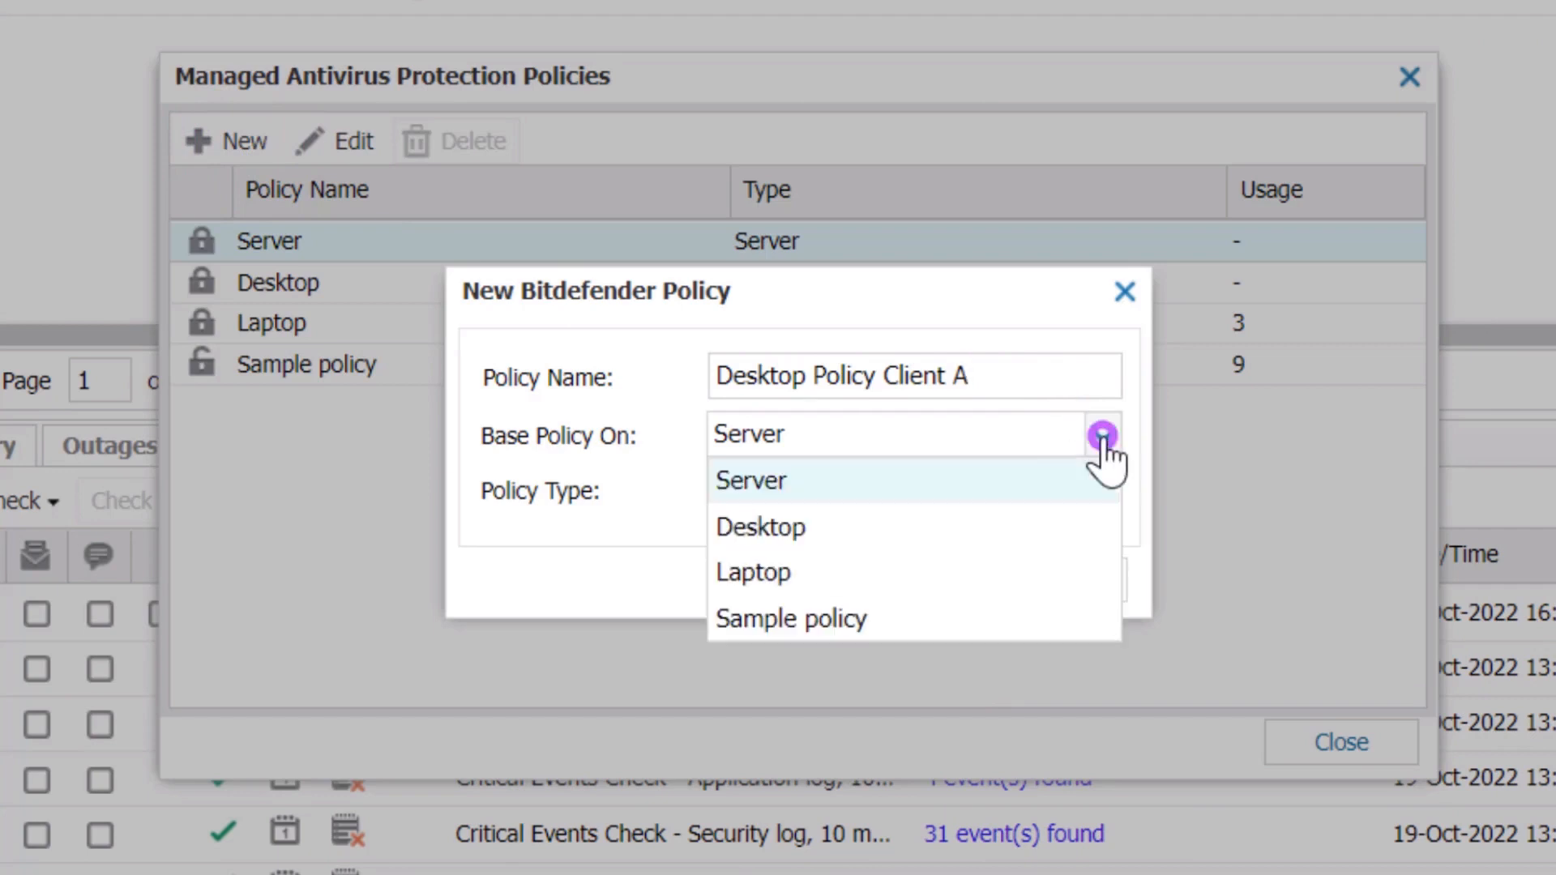
click(761, 527)
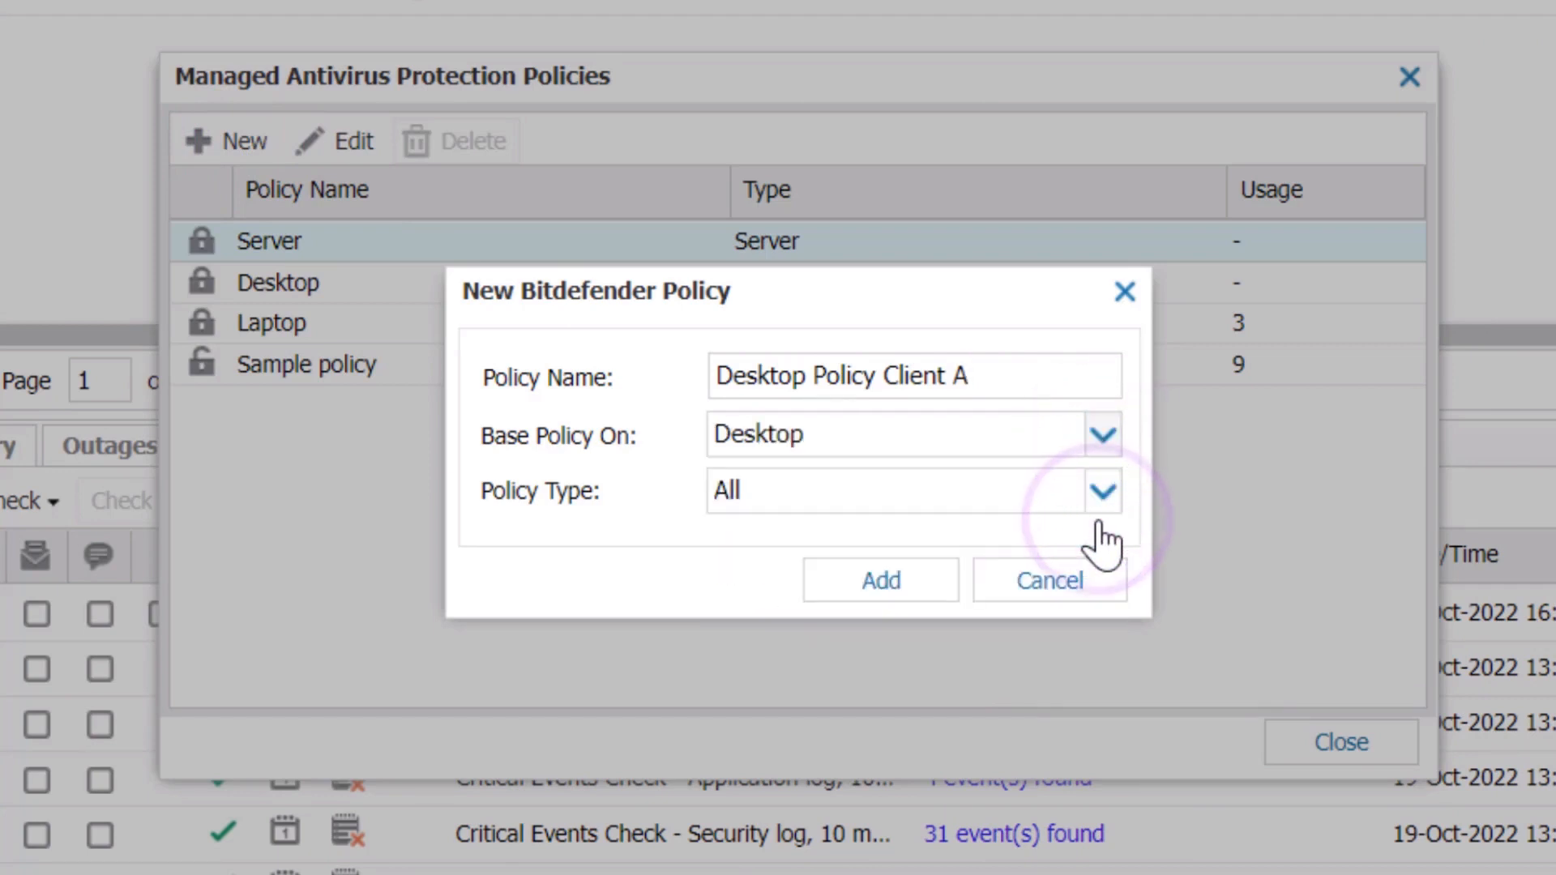
mouse_move(1102, 491)
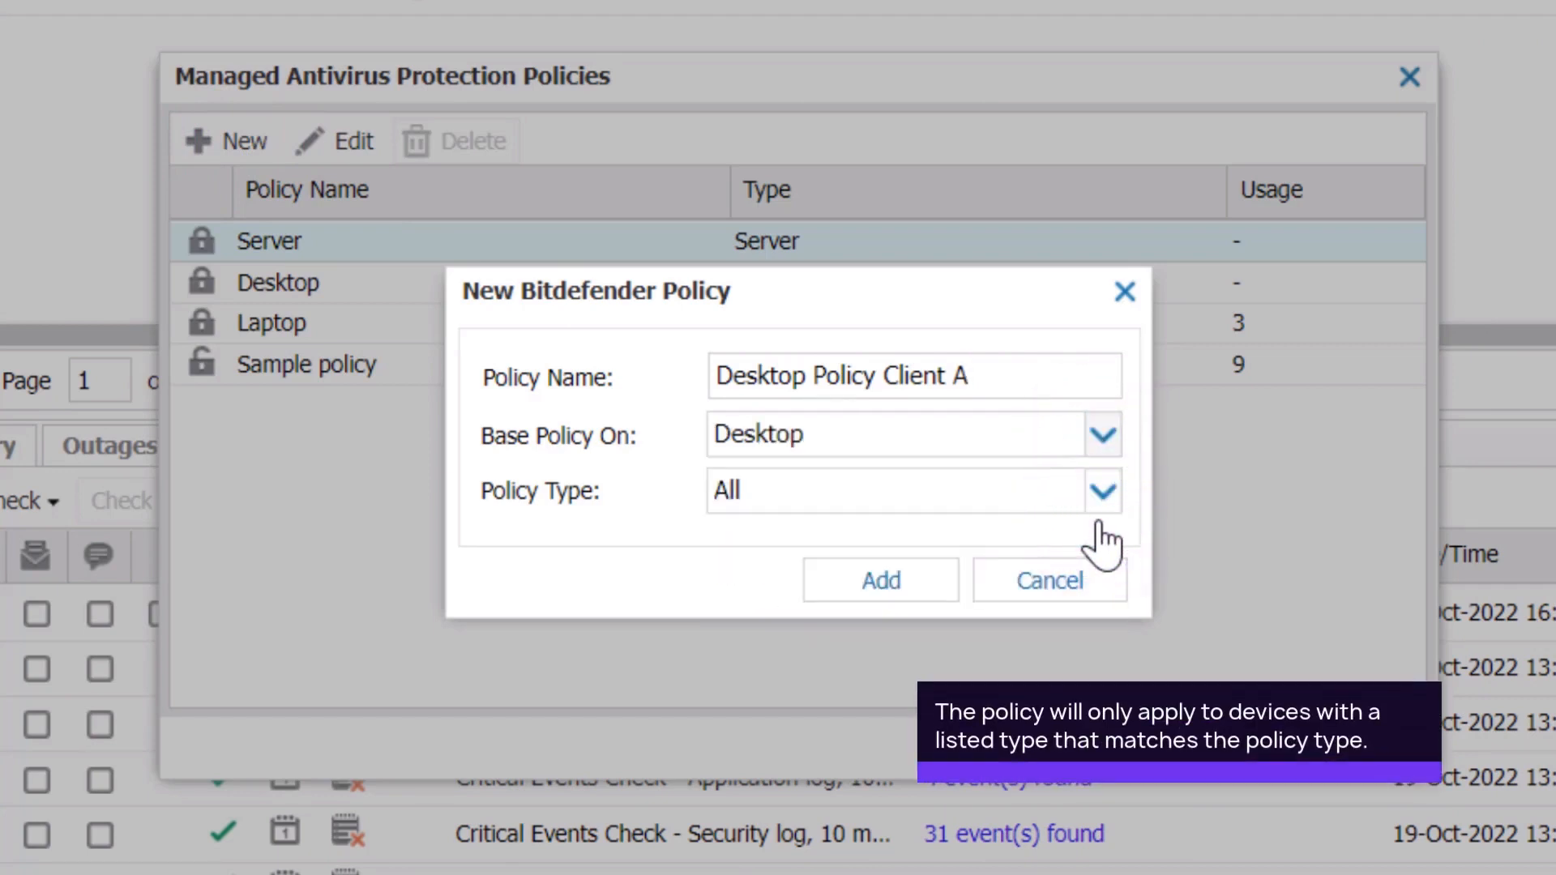
click(1100, 491)
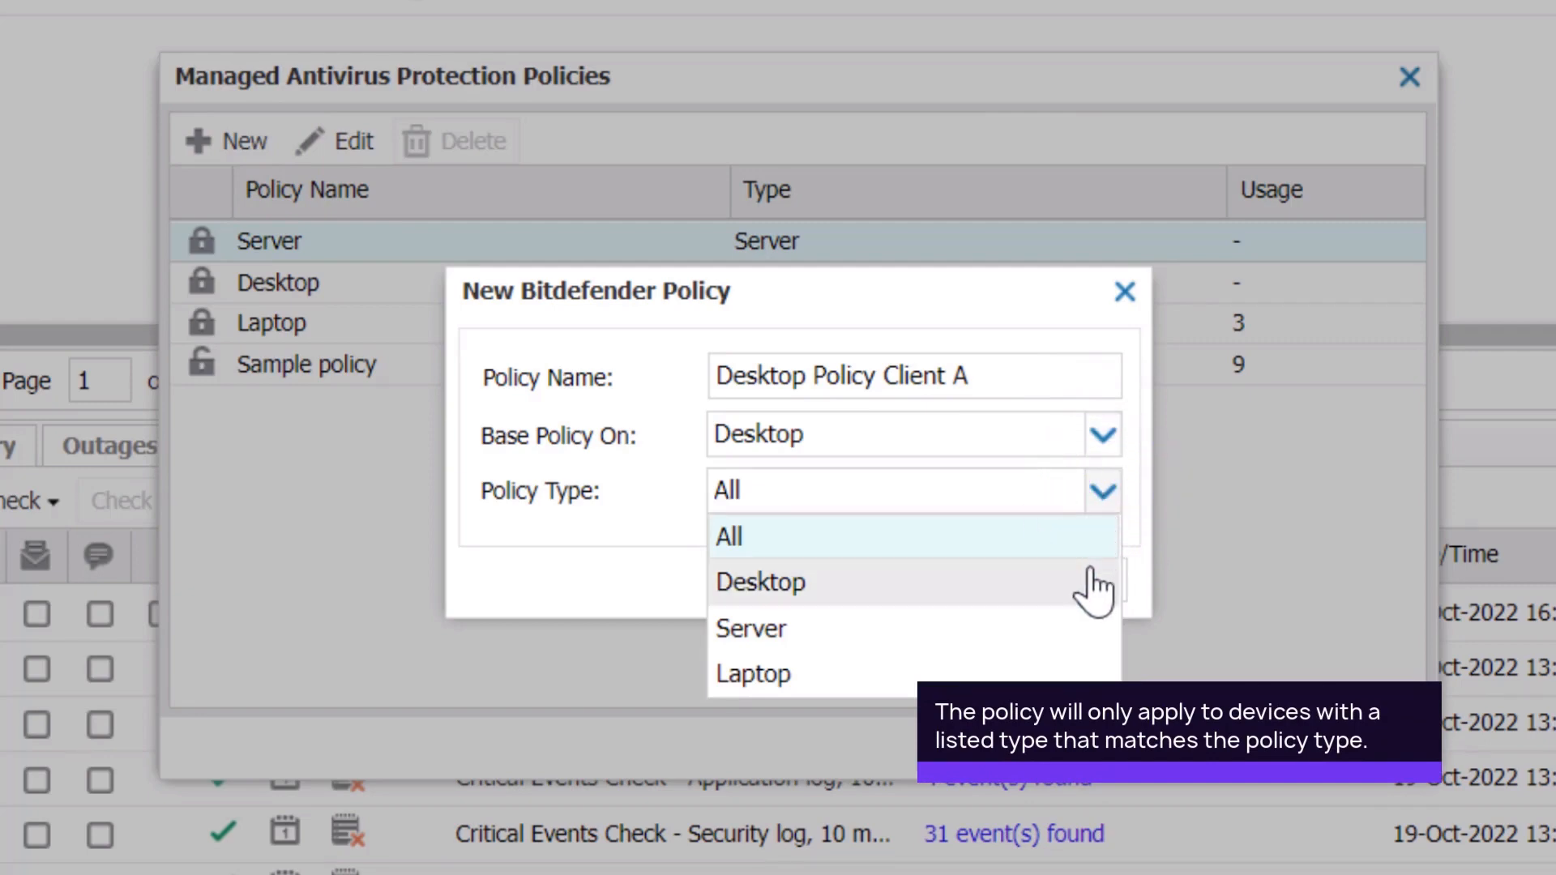
click(760, 582)
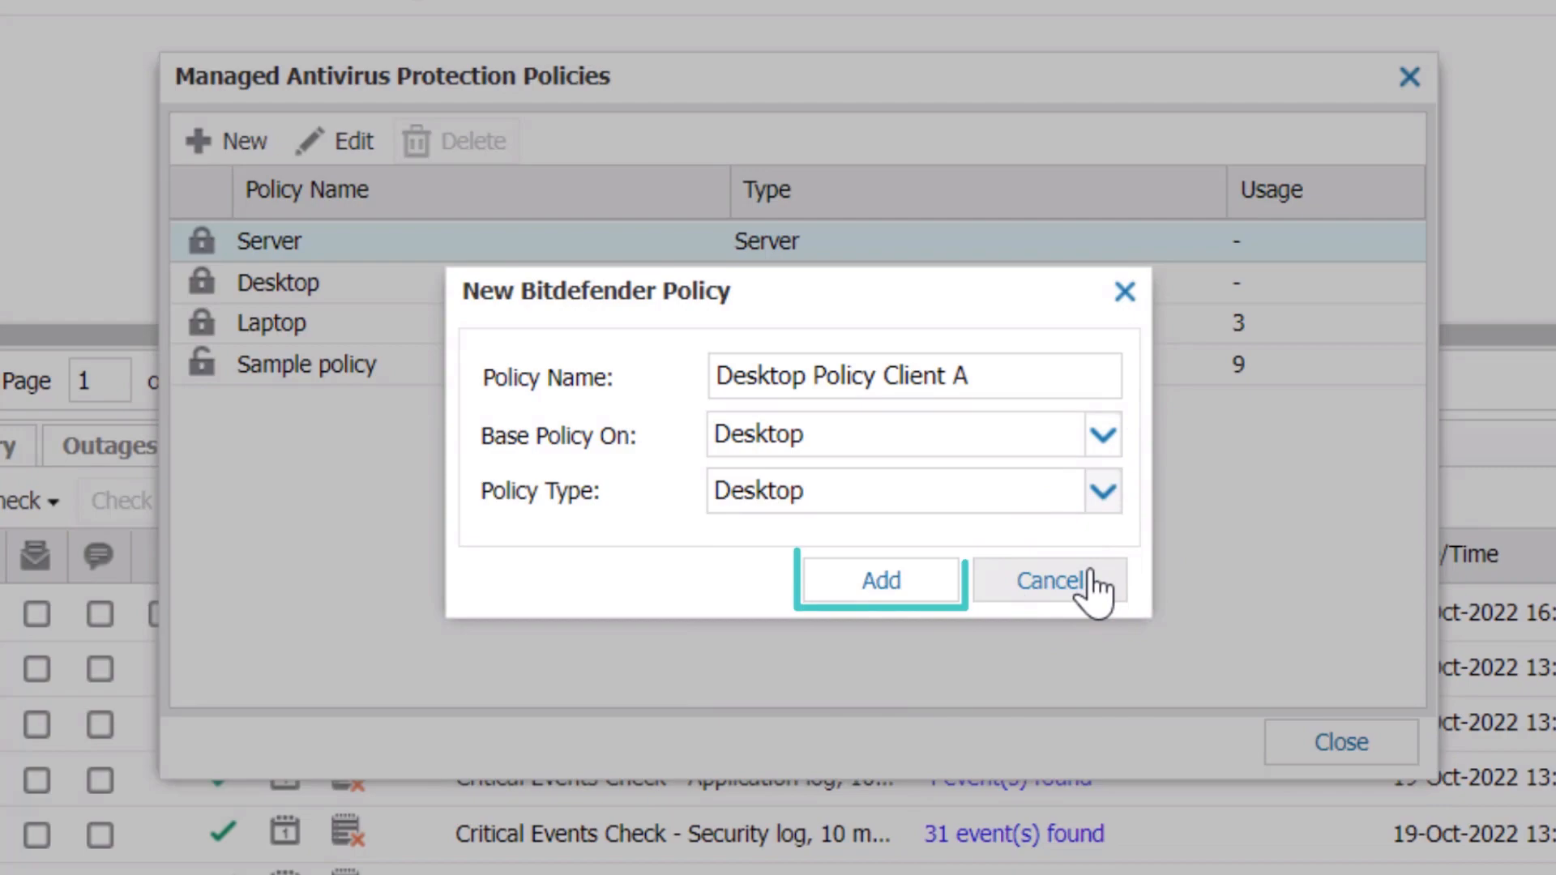
click(880, 580)
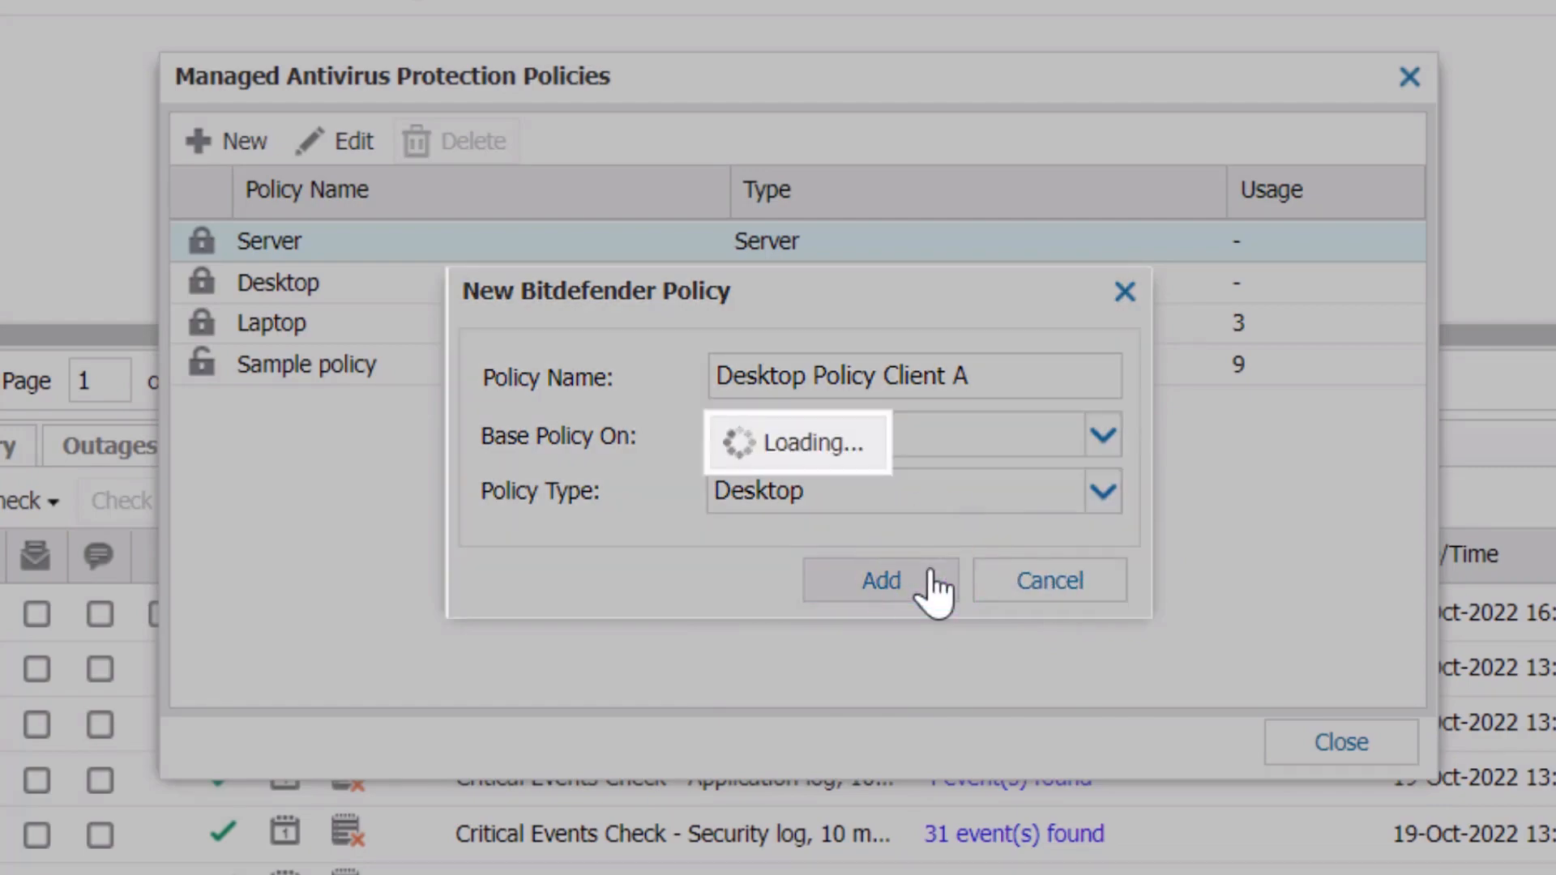
- Review the new policy's General settings, then view its Installation Settings
click(879, 580)
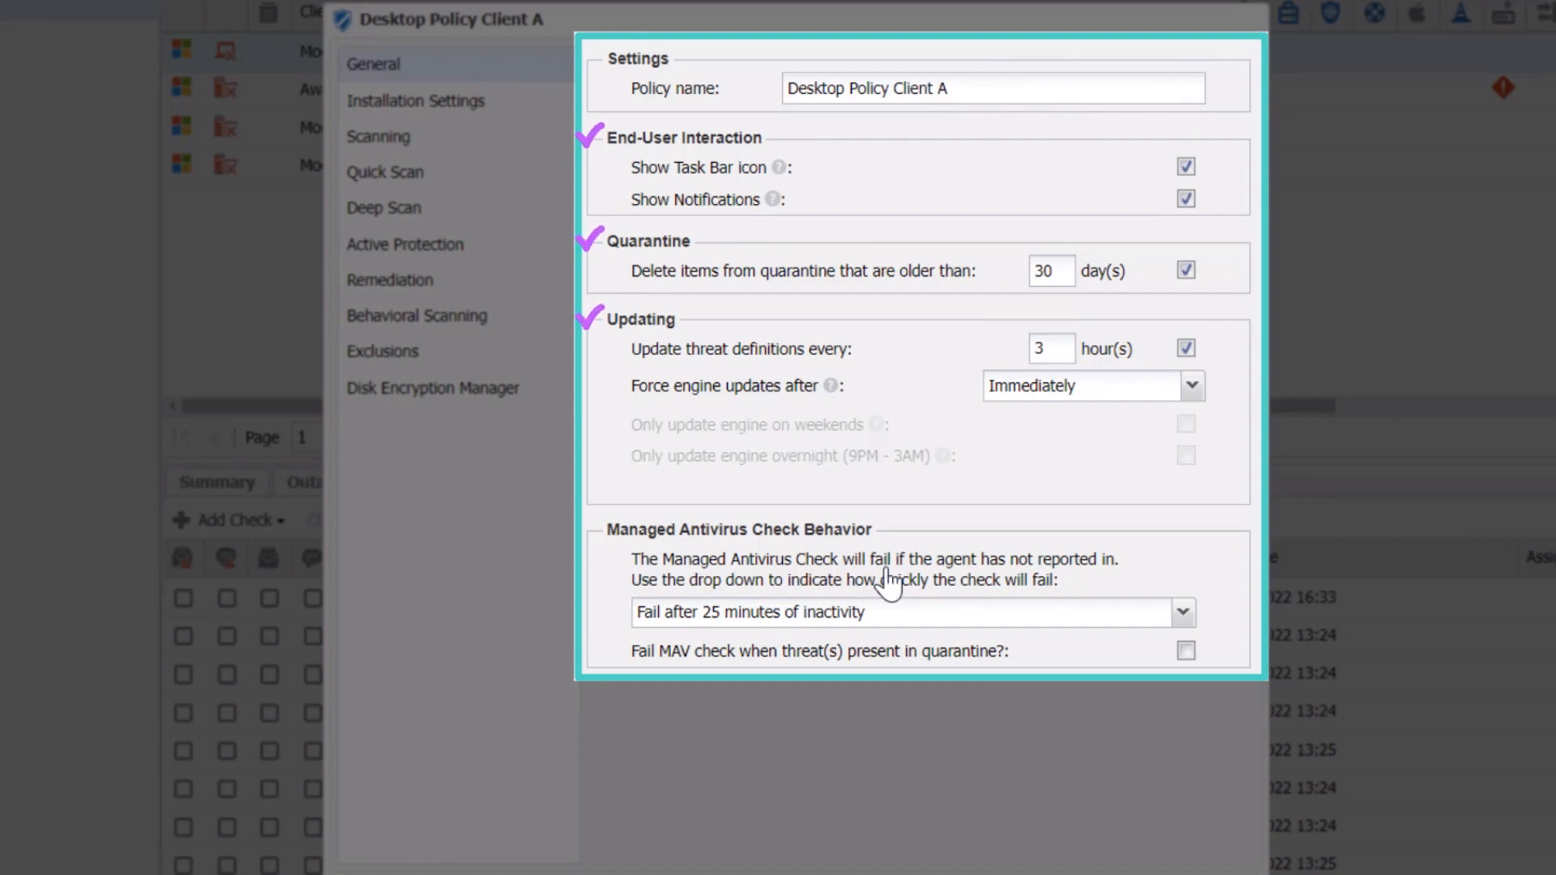
click(594, 526)
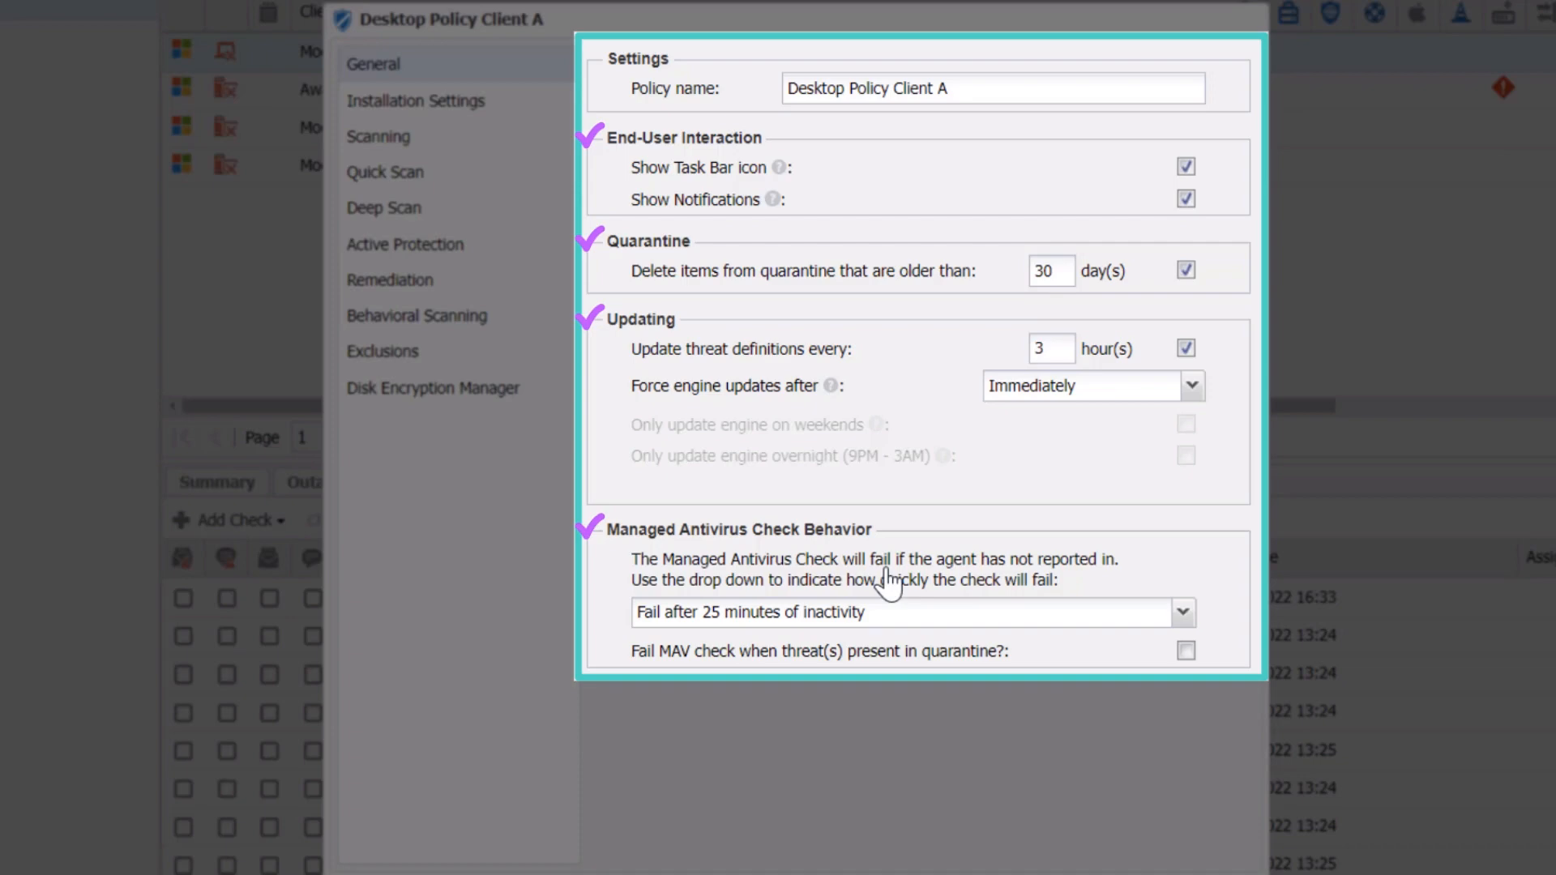
click(429, 79)
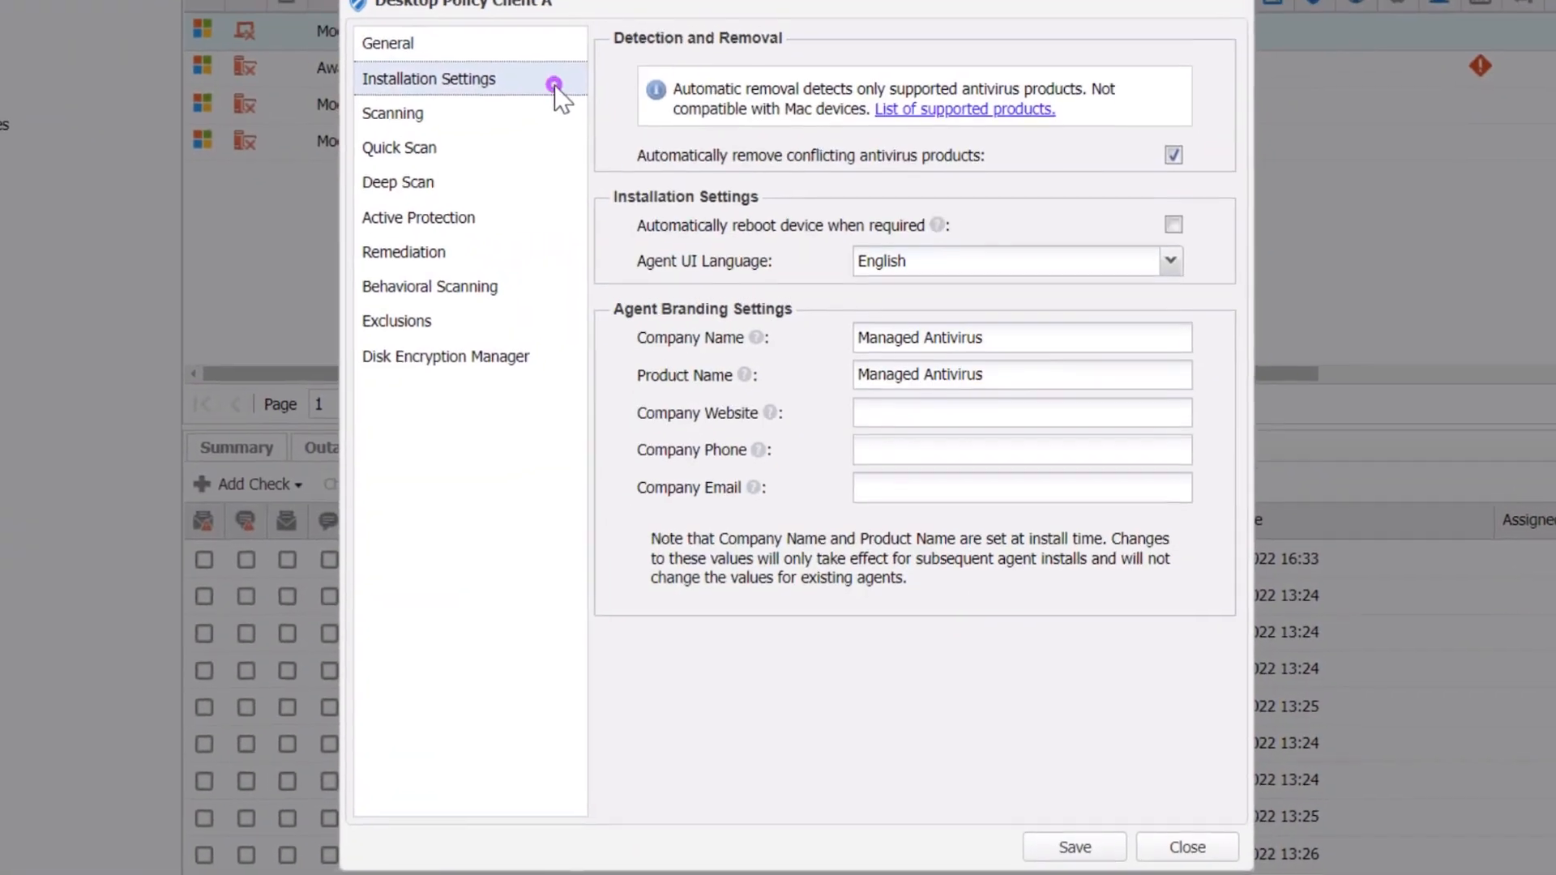
- Review the Quick Scan settings and save Desktop Policy Client A
click(407, 160)
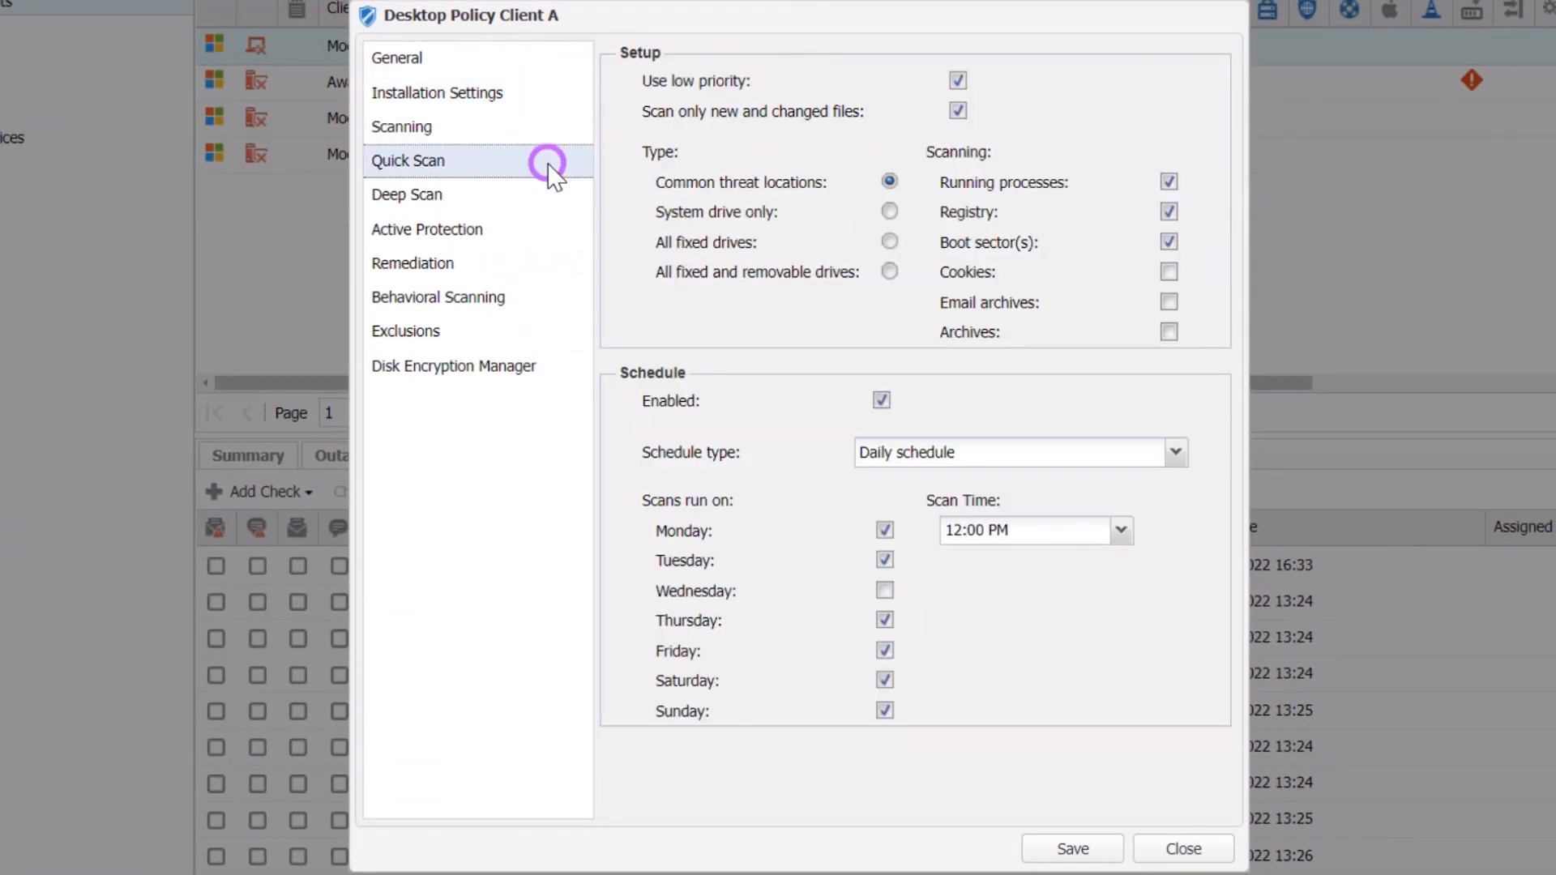
click(438, 297)
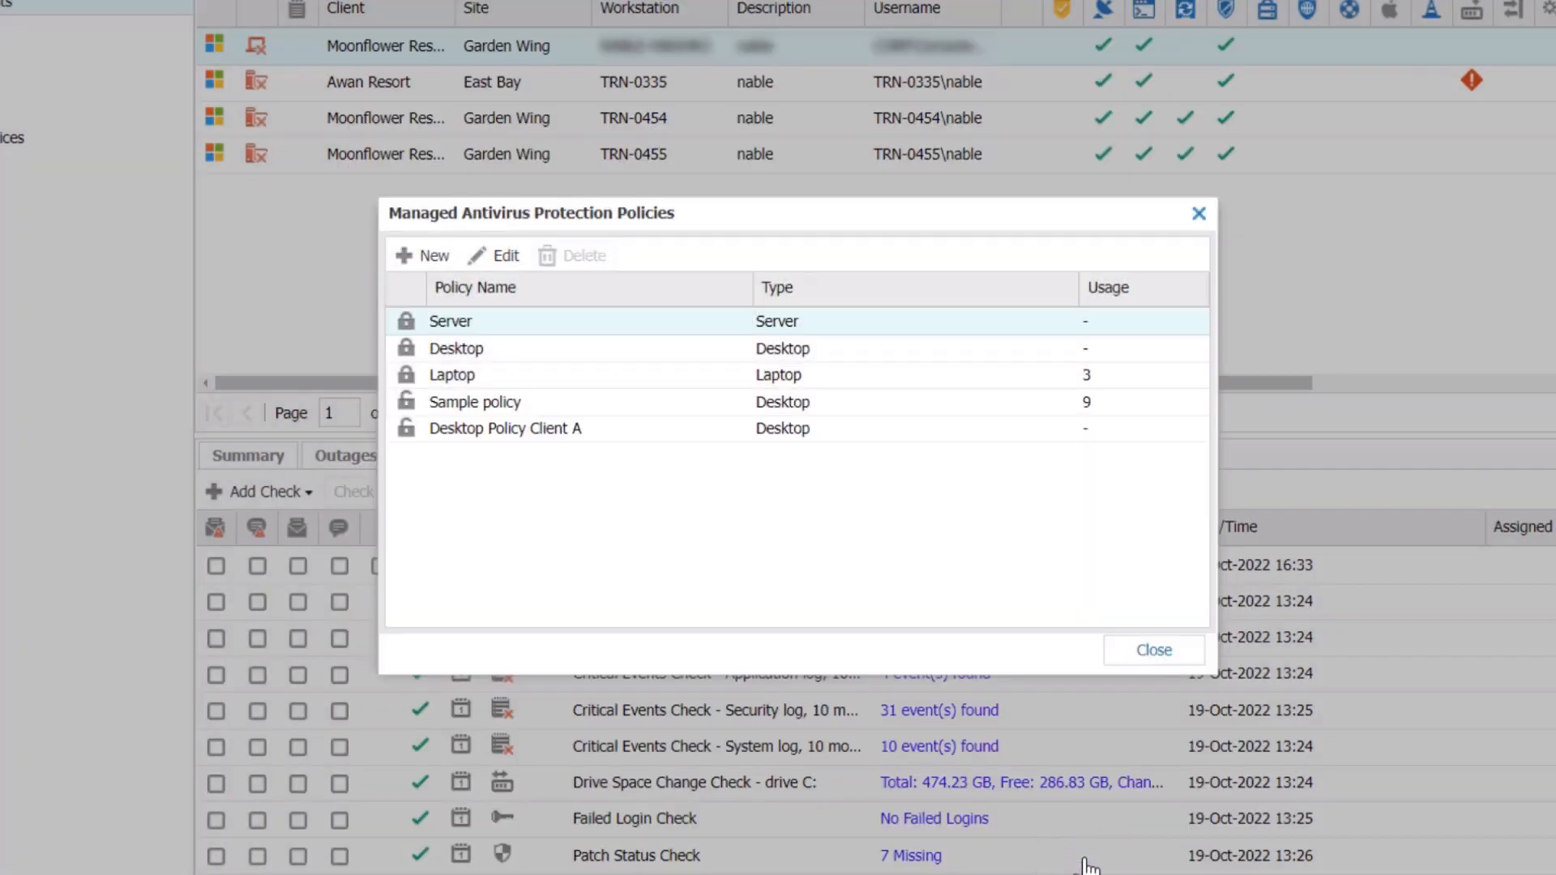
- Close the protection policies list to return to the workstations dashboard
click(505, 428)
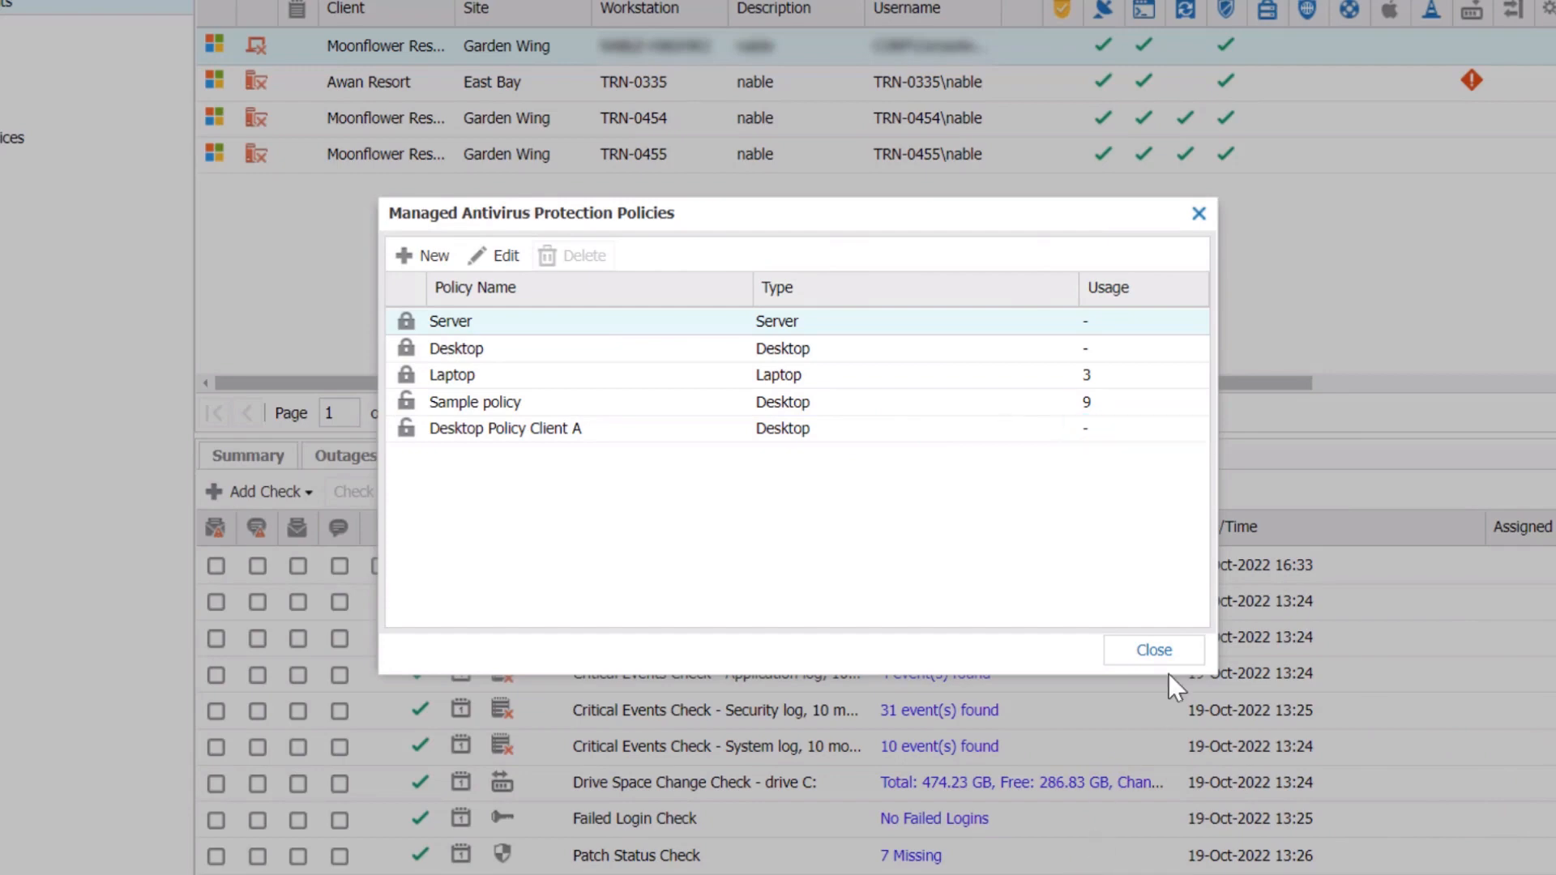
click(1153, 650)
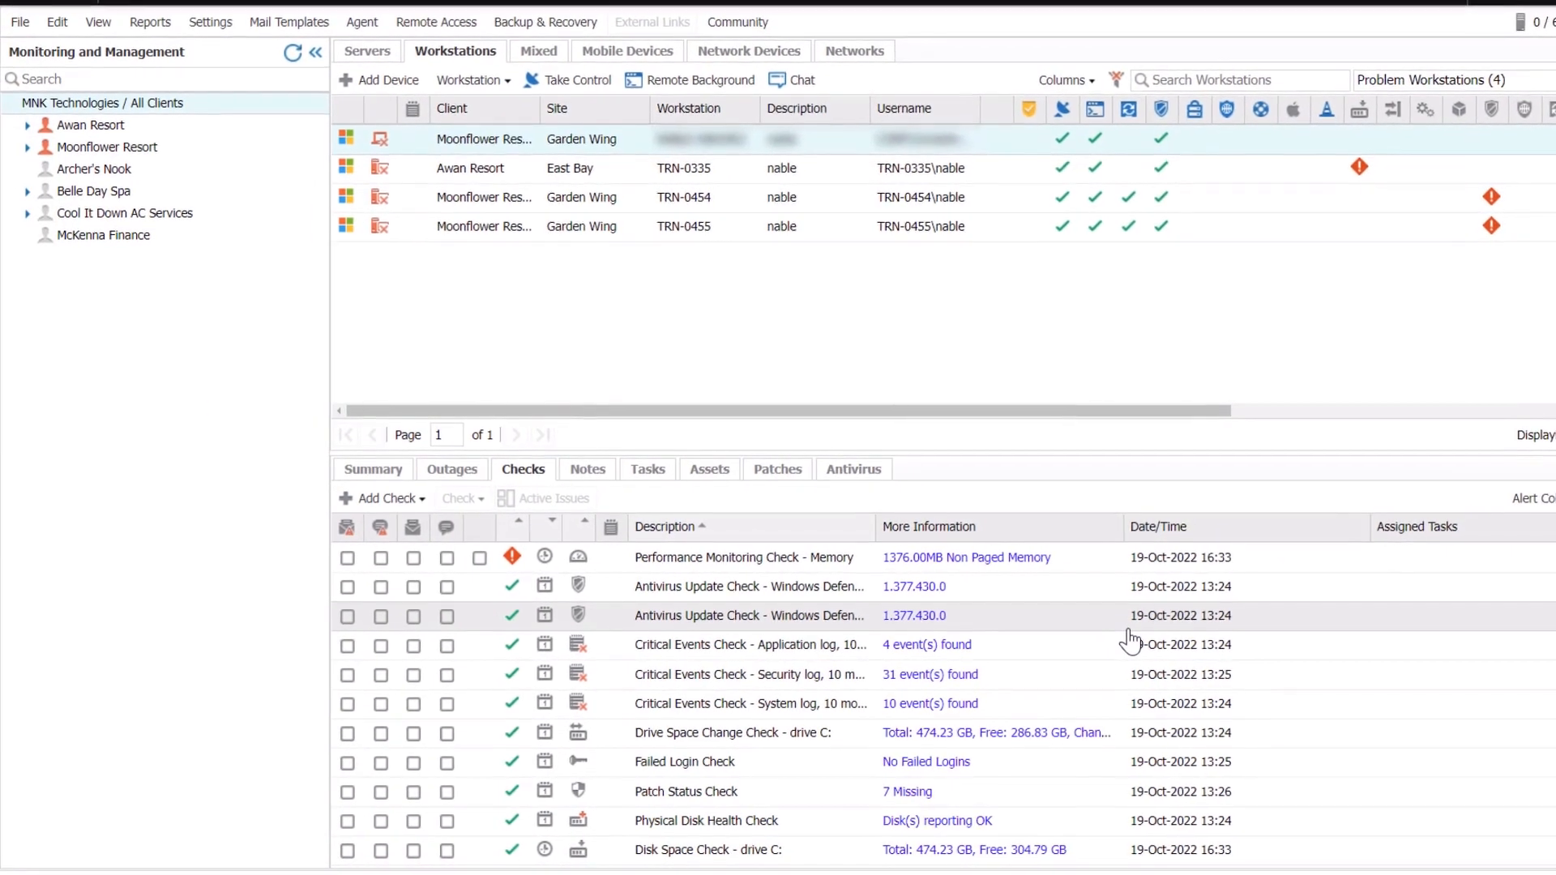